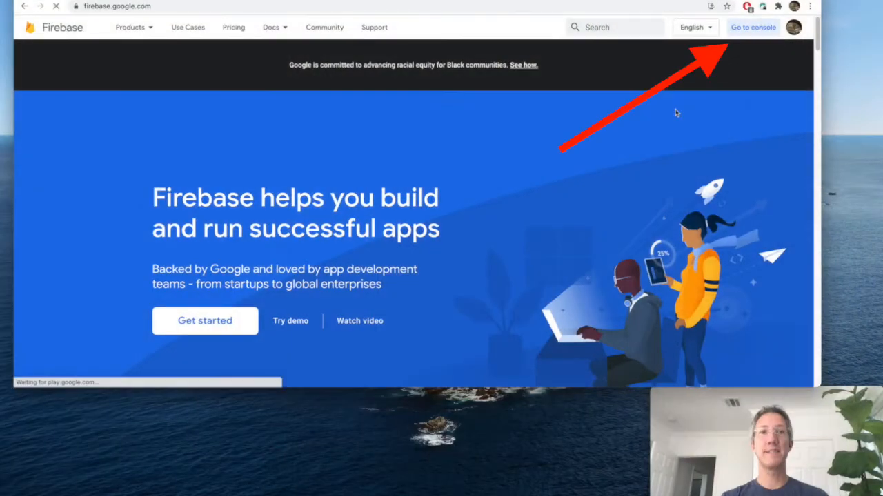
Step: Start a new Firebase project and name it 'speedrun'
left_click(753, 27)
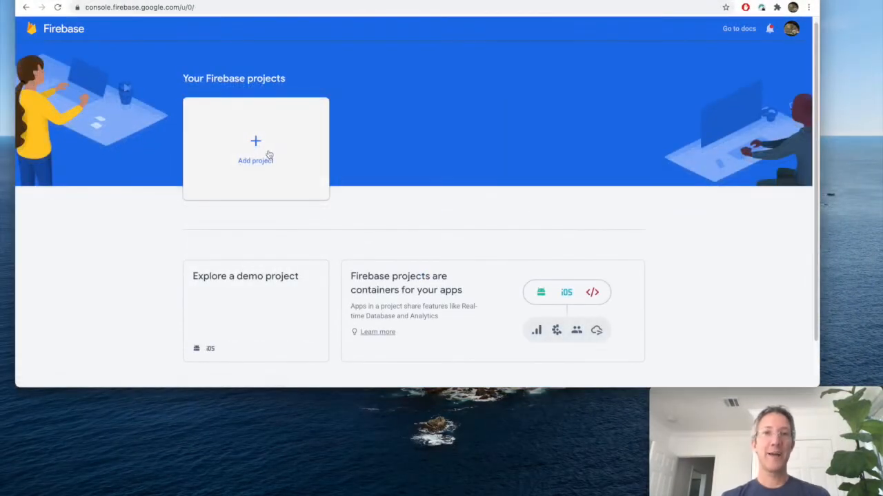
left_click(255, 149)
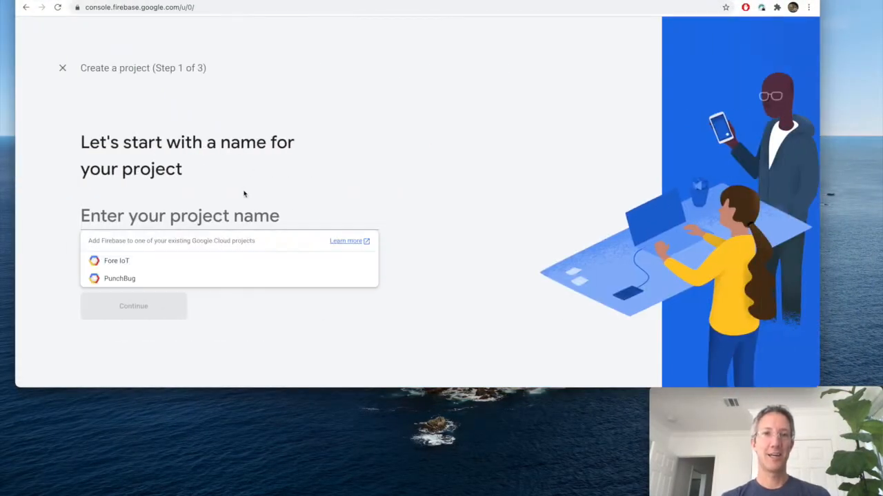
type("spee")
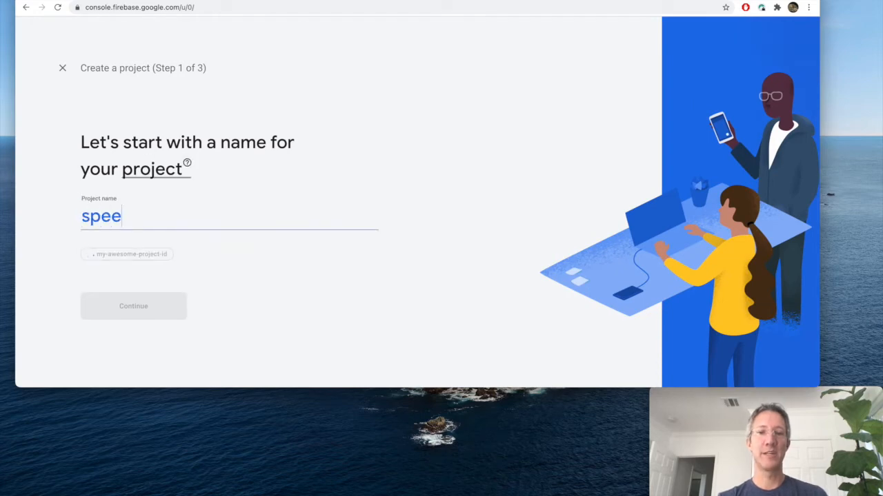
type("drun")
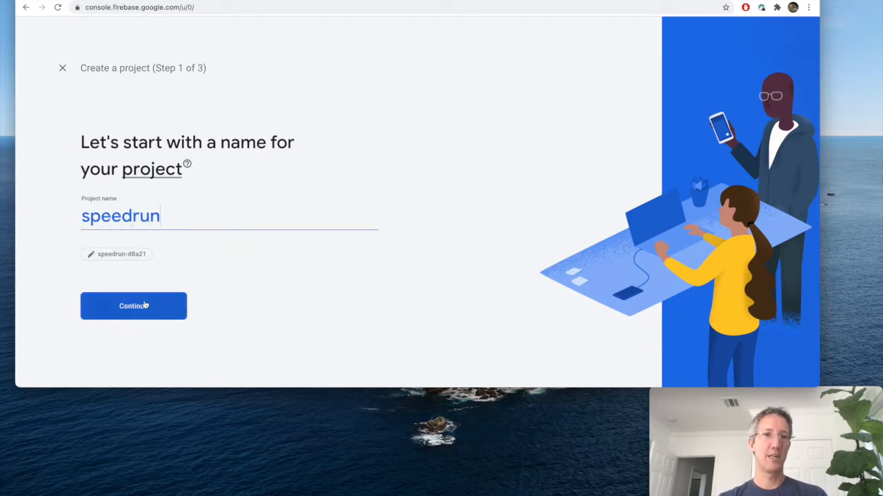
left_click(133, 306)
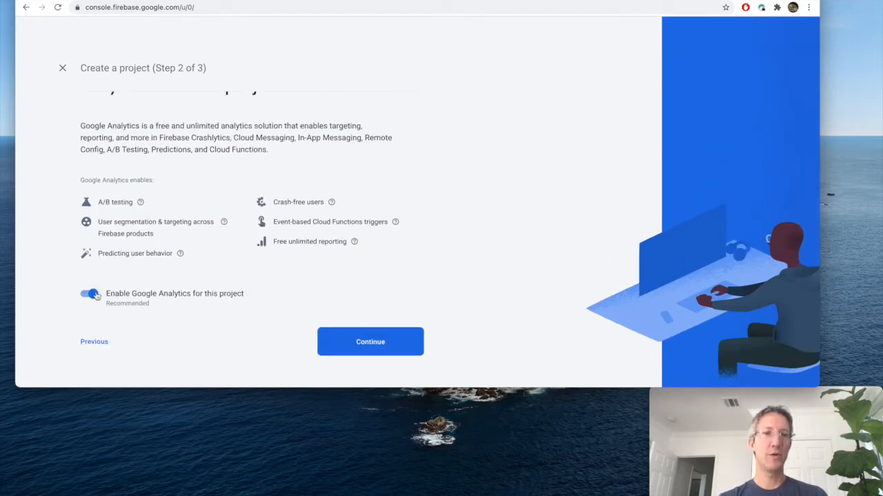
Step: Finish the Analytics step, create the project and go to its overview
left_click(370, 342)
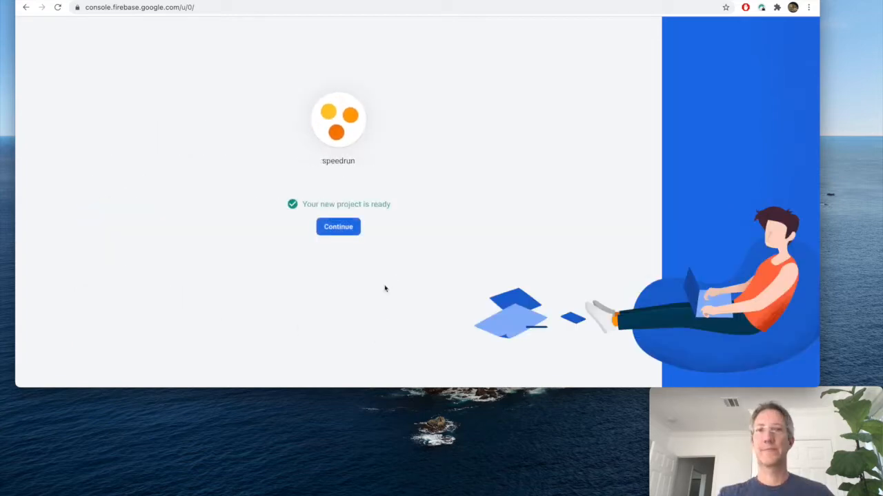
left_click(338, 226)
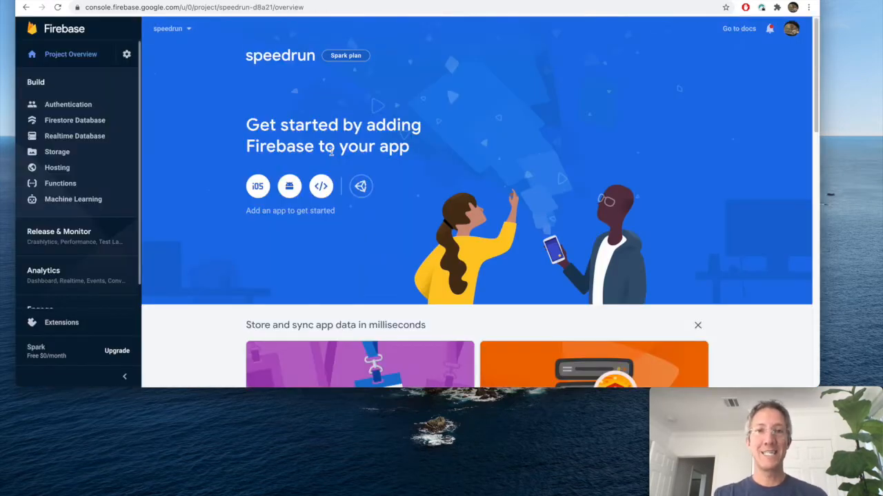
mouse_move(320, 187)
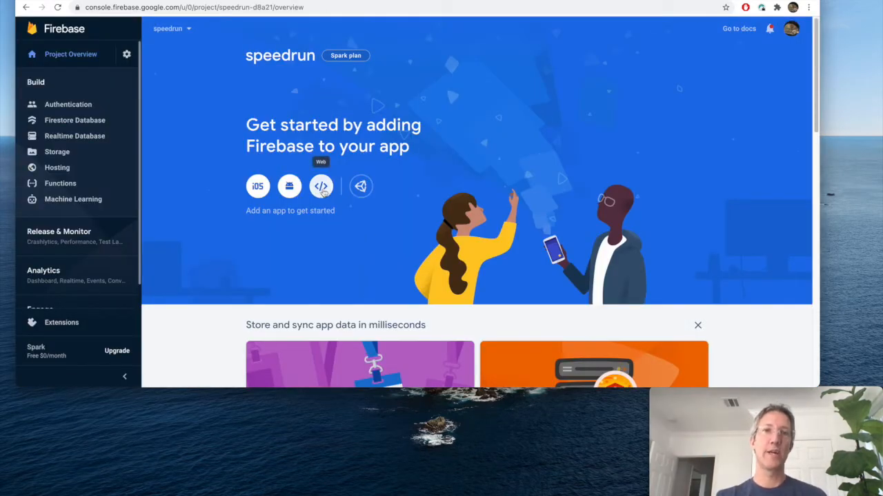
Step: Register a web app nicknamed 'speedrun', copy its firebaseConfig and continue to the console
left_click(320, 186)
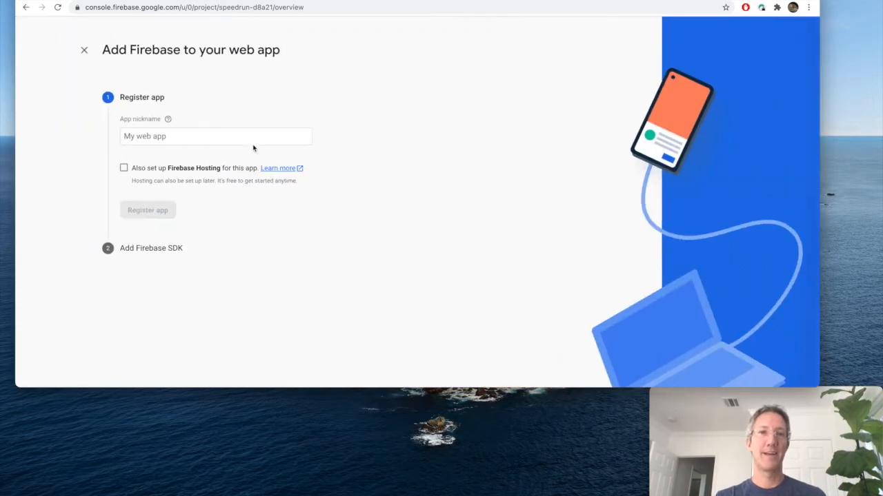
type("speedrun")
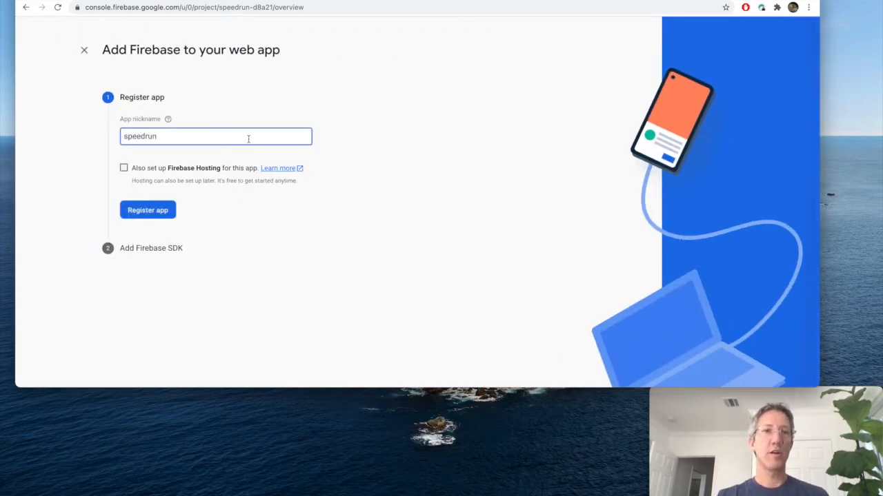
left_click(148, 209)
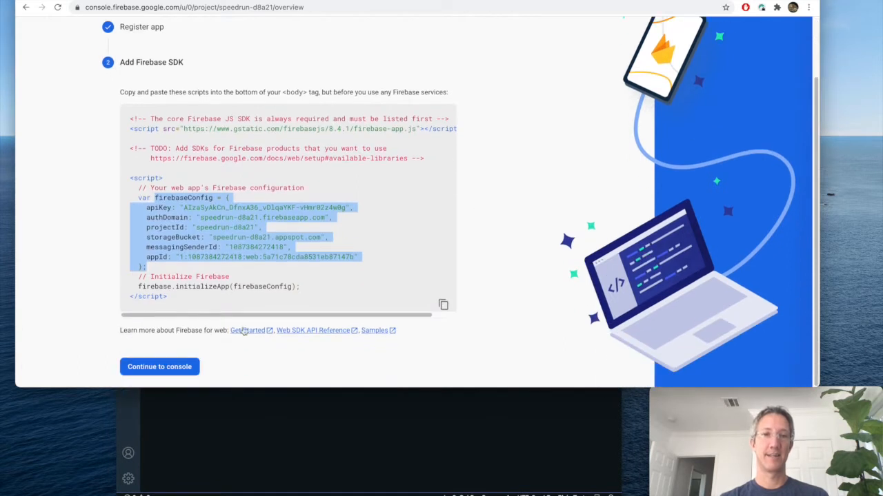
left_click(160, 367)
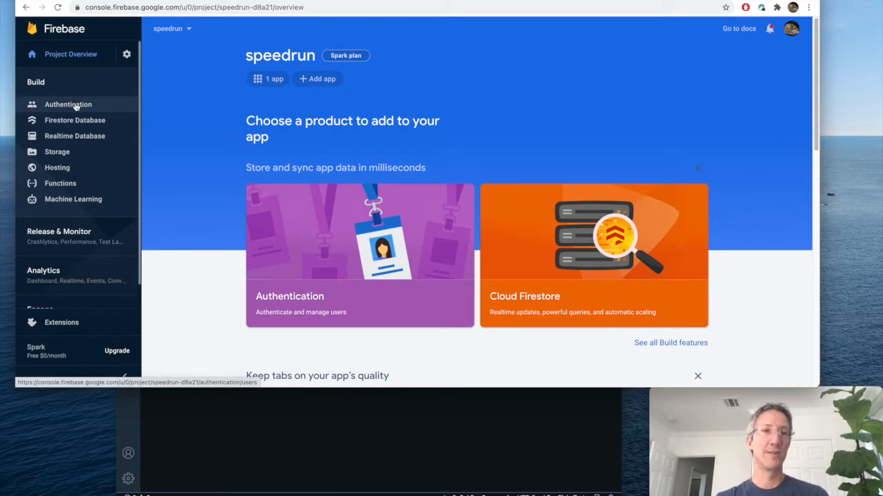
Step: Enable the Email/Password sign-in provider under Authentication and save it
left_click(68, 105)
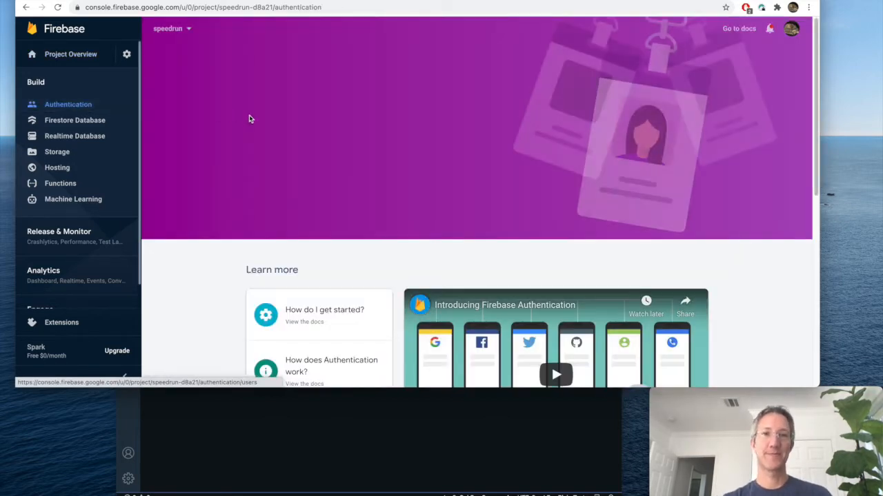
left_click(212, 74)
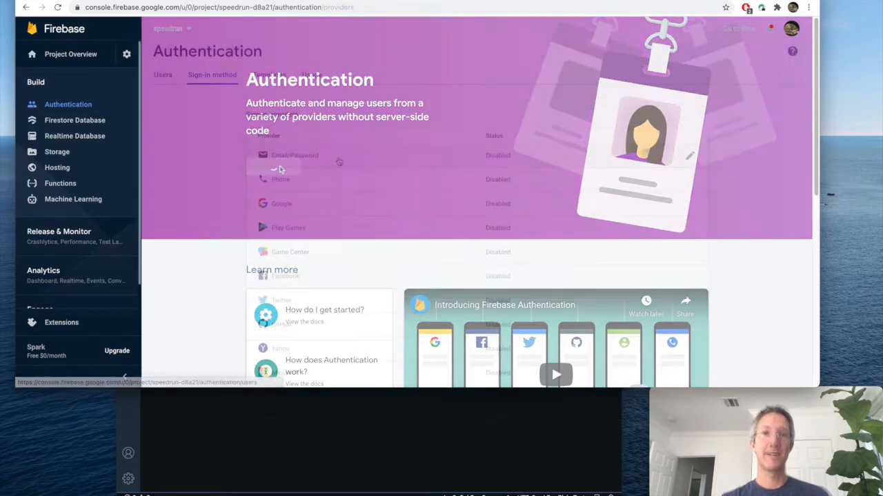
left_click(295, 154)
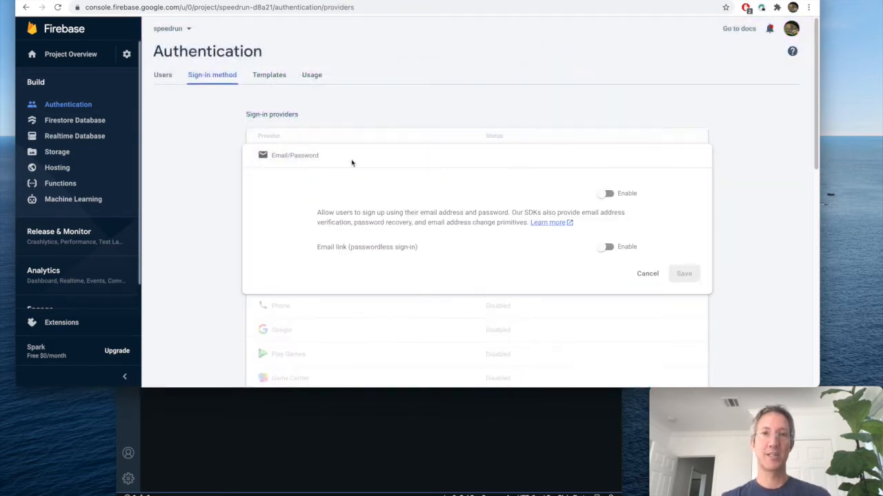
left_click(604, 193)
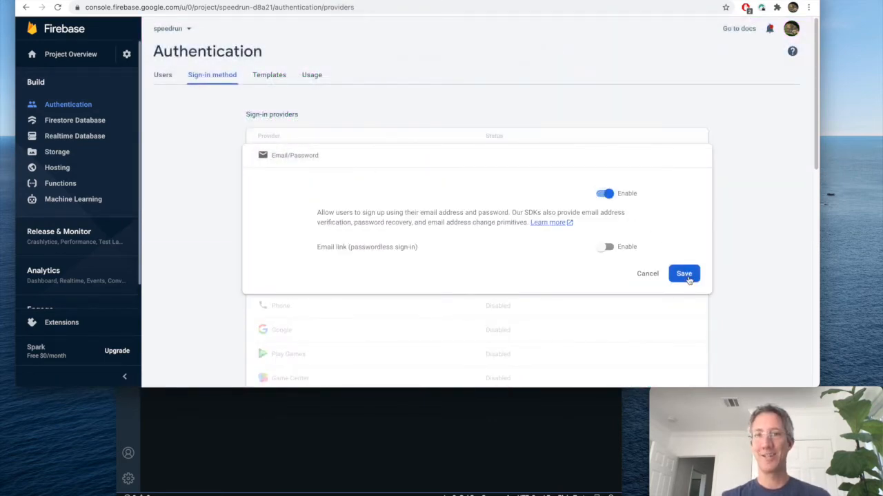
left_click(684, 274)
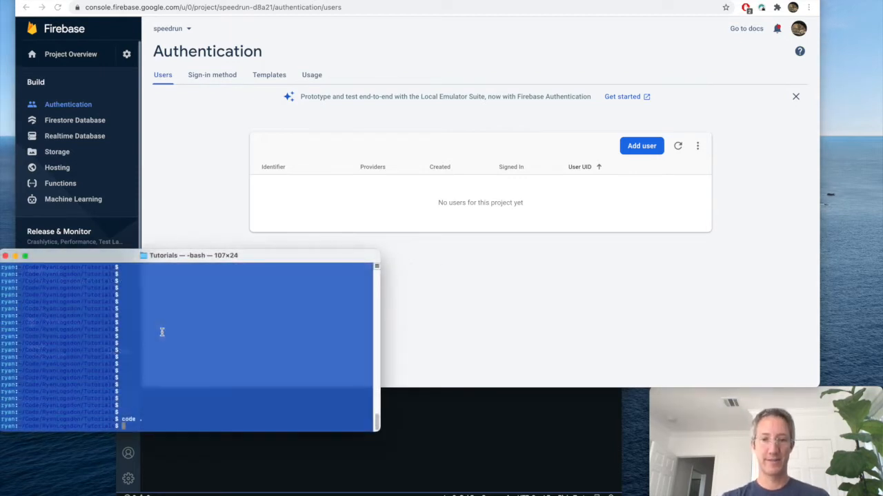
type("ng new speedrun")
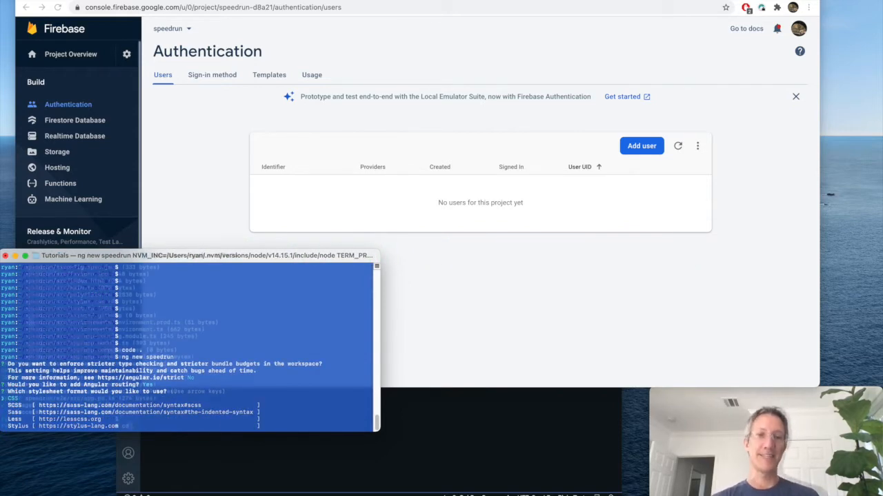
type("cd speedrun")
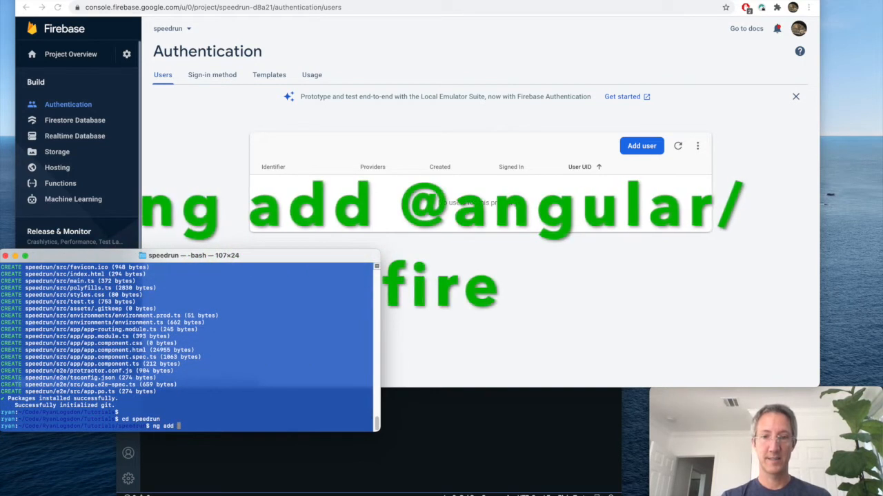
type("@angular/material")
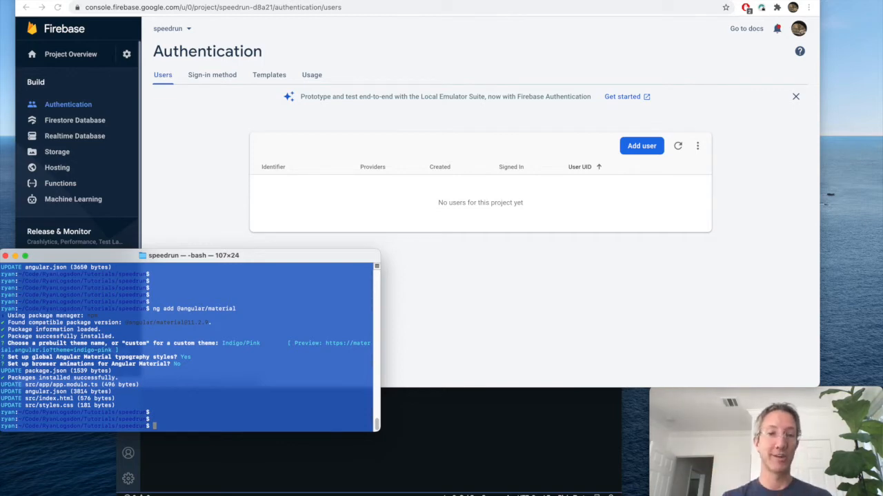
Step: Generate home, signup, login and dashboard components and a services/auth service with ng g
type("ng g c home")
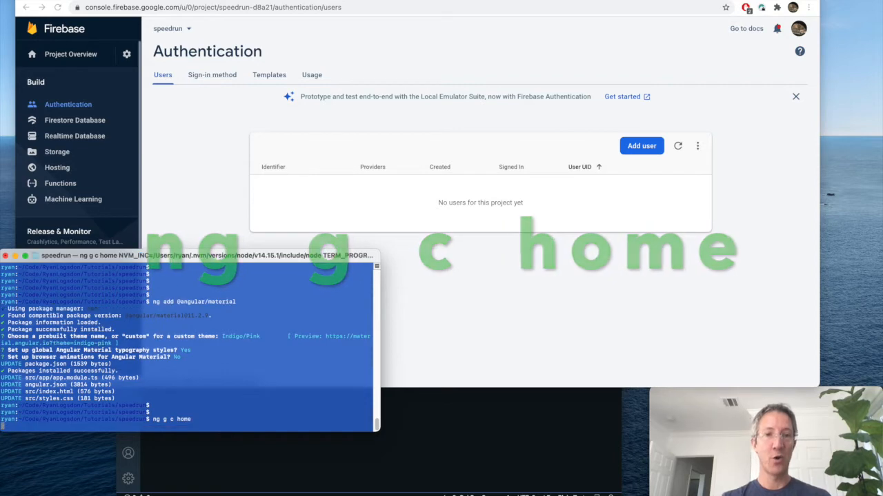
type("ng g c signup")
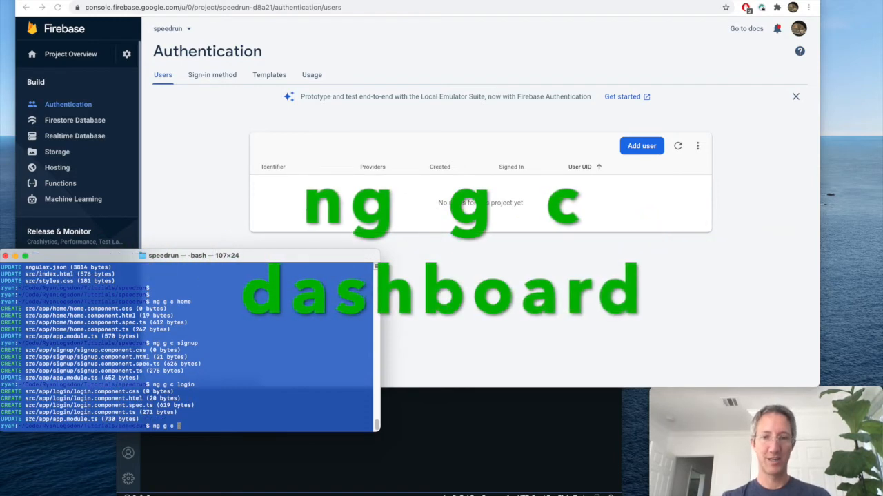
type("dashboard")
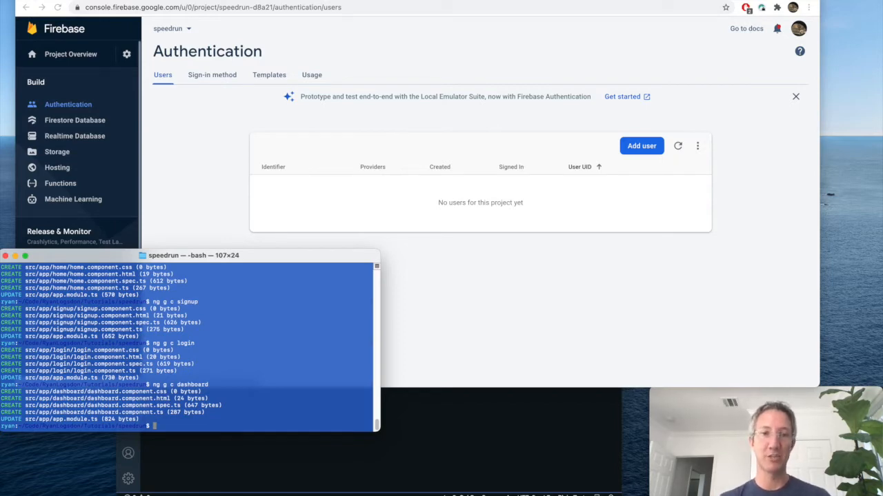
type("ng g service services/")
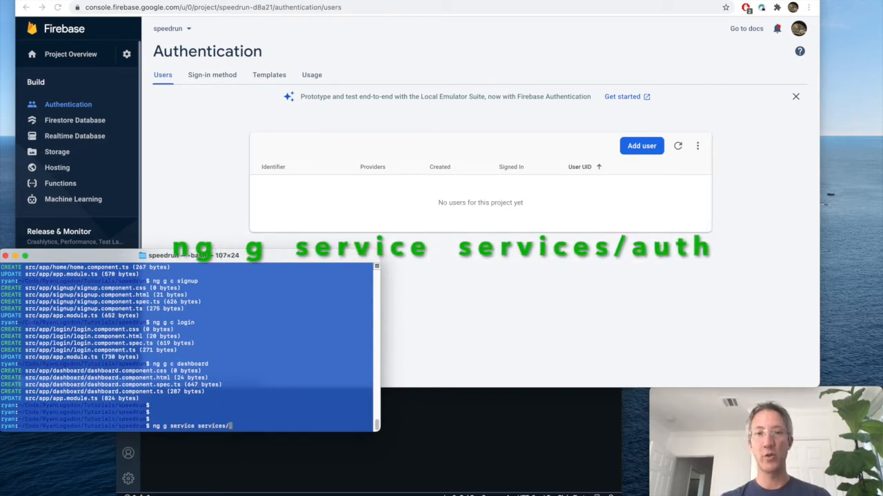
type("at")
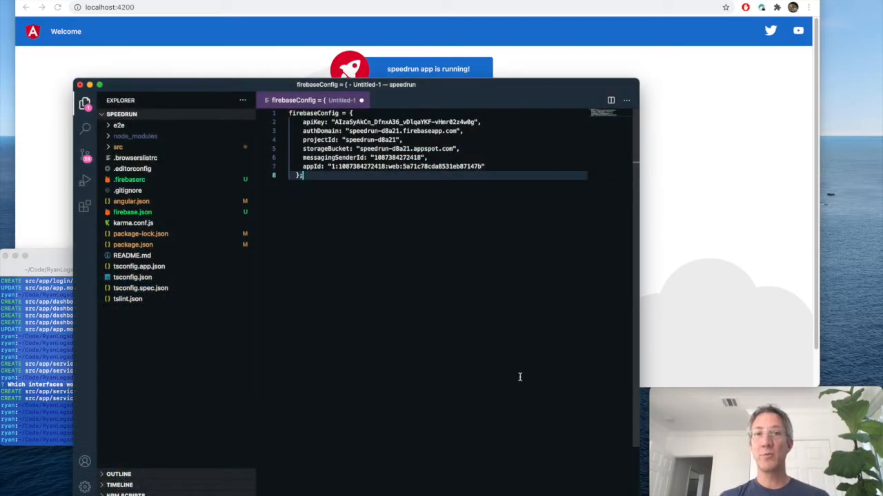
Step: Replace app.component.html's placeholder markup with only <router-outlet></router-outlet>
left_click(117, 147)
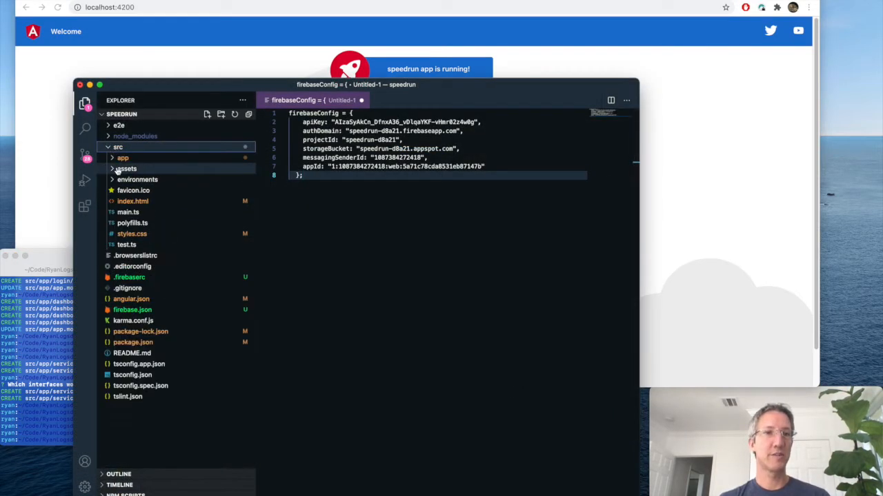
left_click(122, 157)
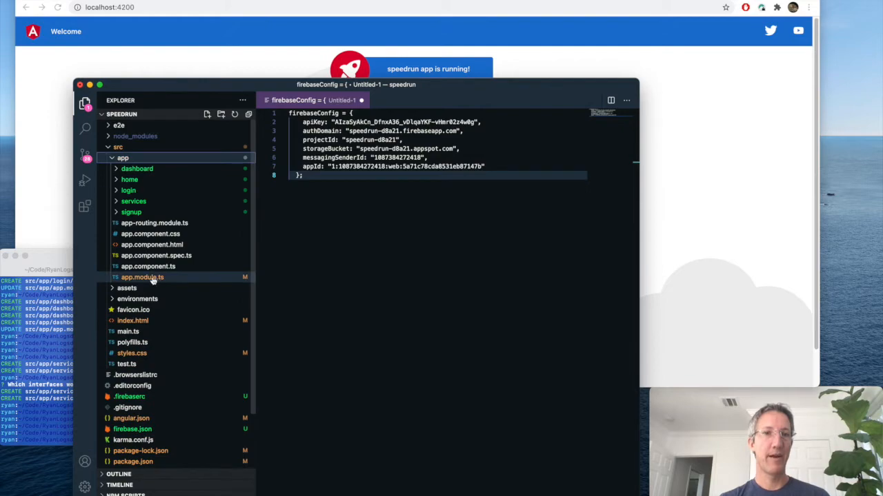
left_click(152, 246)
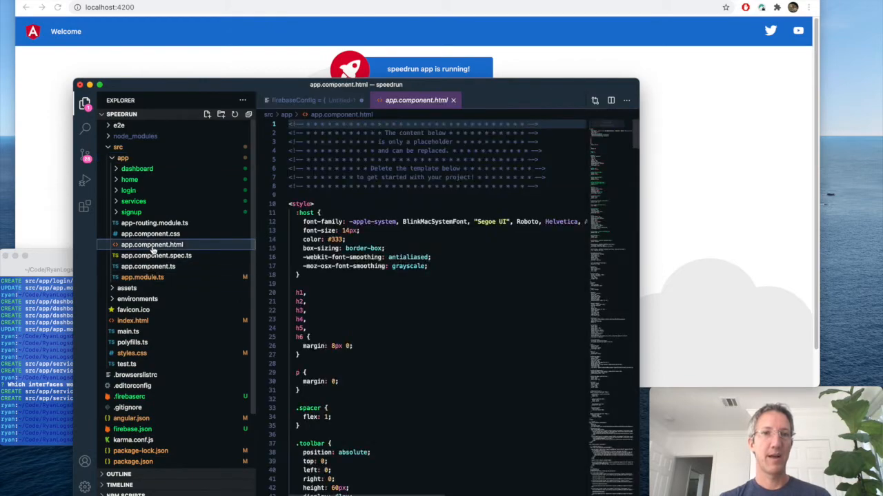
scroll("down", 3)
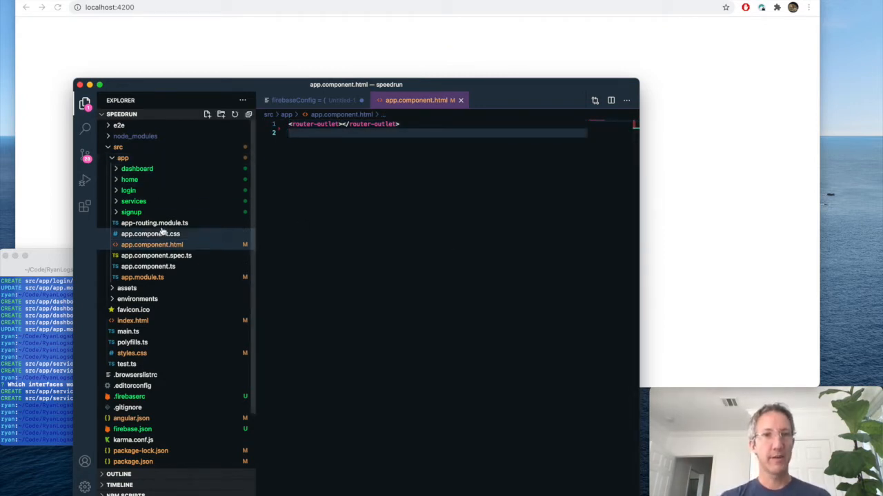
Step: Fill app-routing.module.ts with home, login, signup and guarded dashboard routes, then select the firebaseConfig draft
left_click(155, 223)
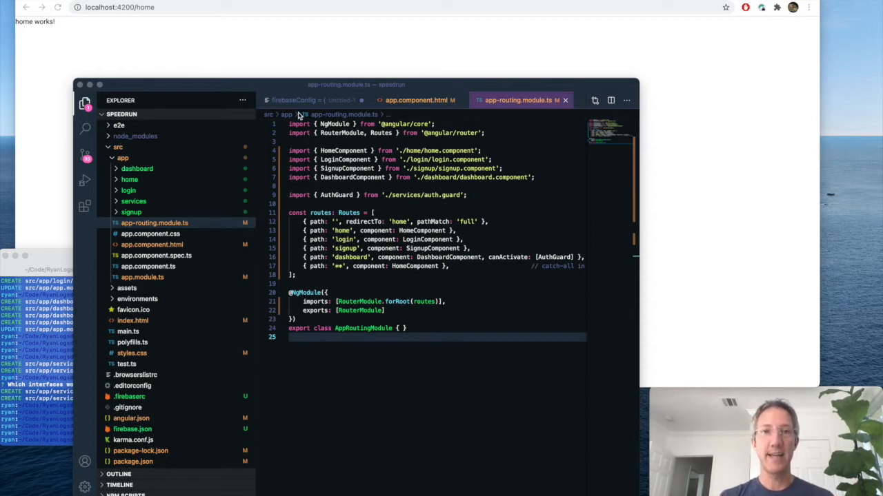
left_click(292, 99)
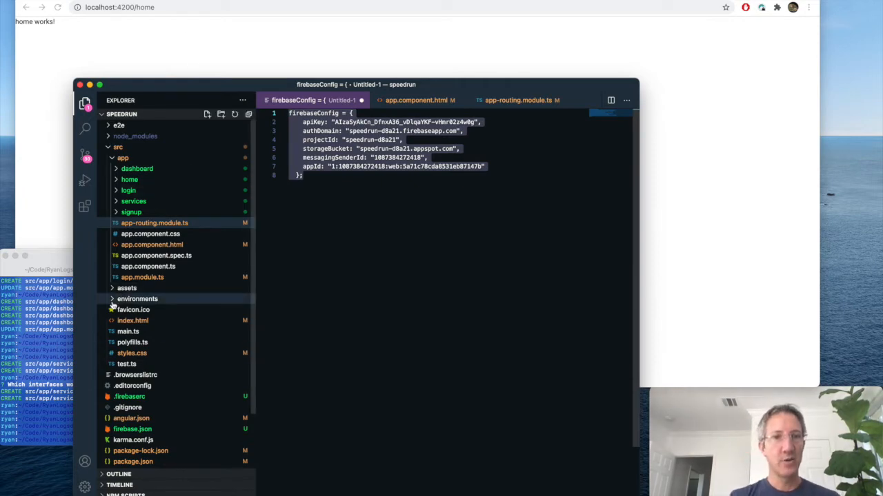
Step: Paste the firebaseConfig into environment.ts as the firebase property, save and close all editors
left_click(144, 320)
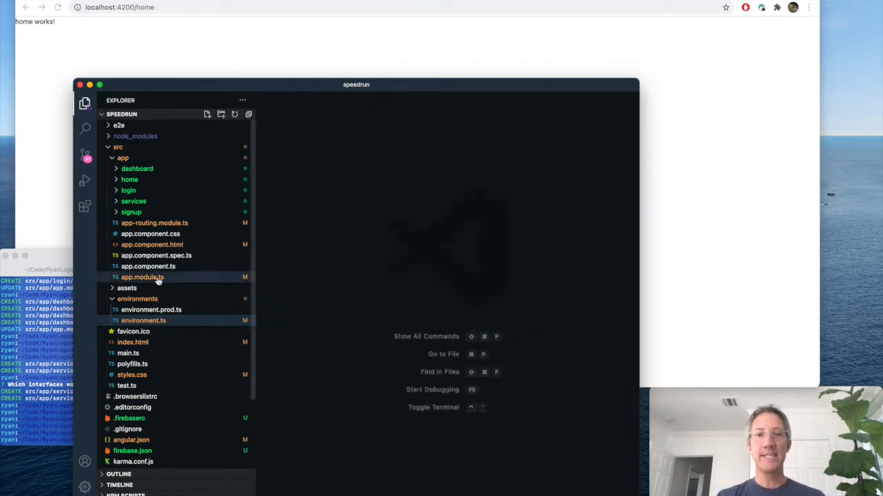
Step: Import AngularFireModule.initializeApp(environment.firebase), MatButton, MatCard, MatInput and form modules into app.module.ts
left_click(144, 320)
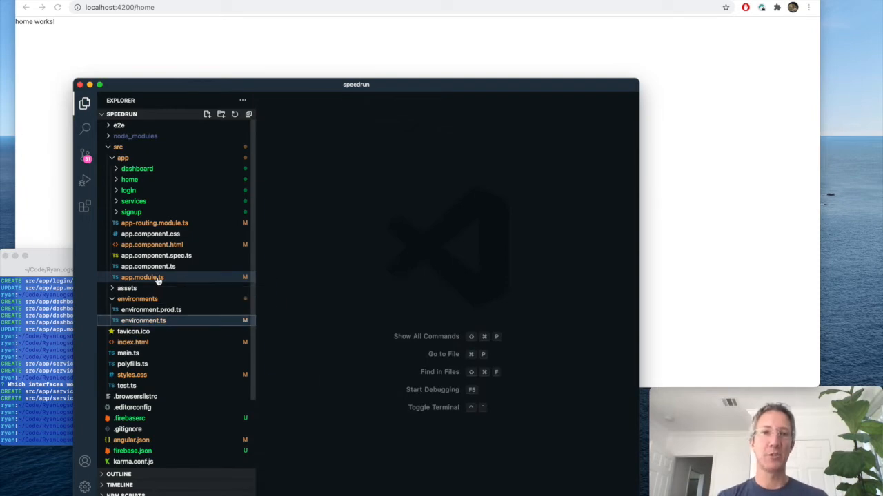
left_click(142, 276)
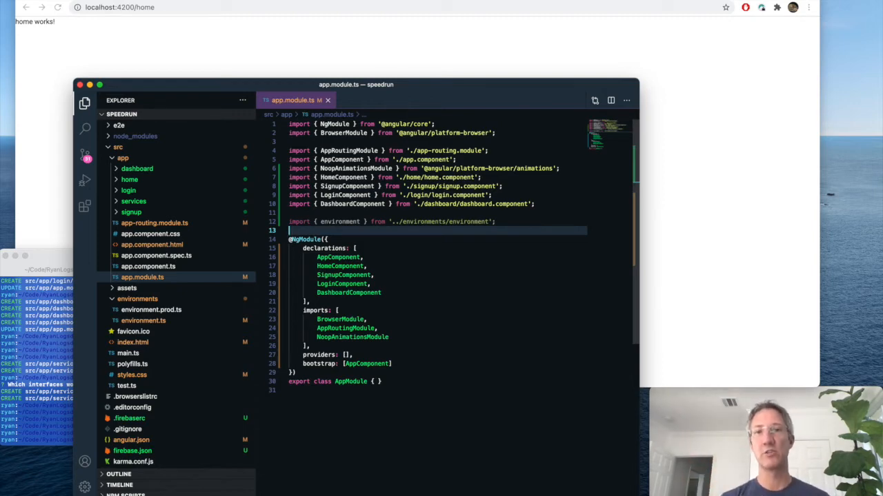
type("import { AngularFireModule } from '@angular/fire';")
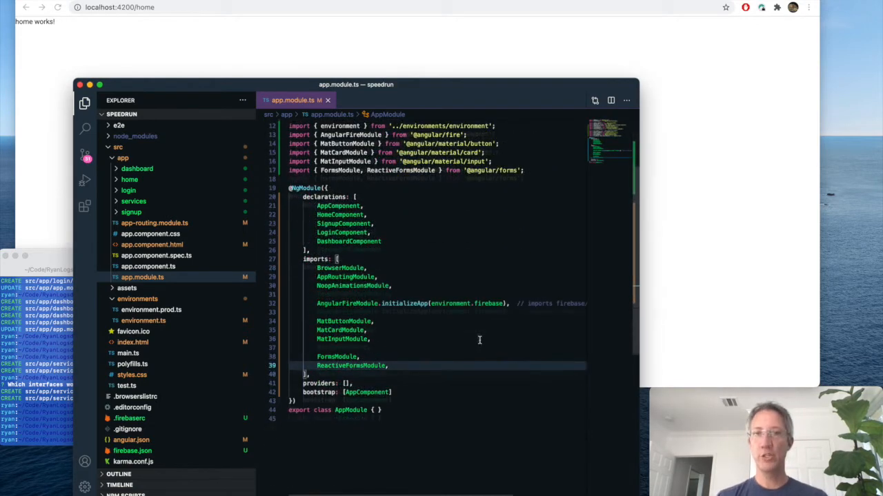
key("cmd+shift+p")
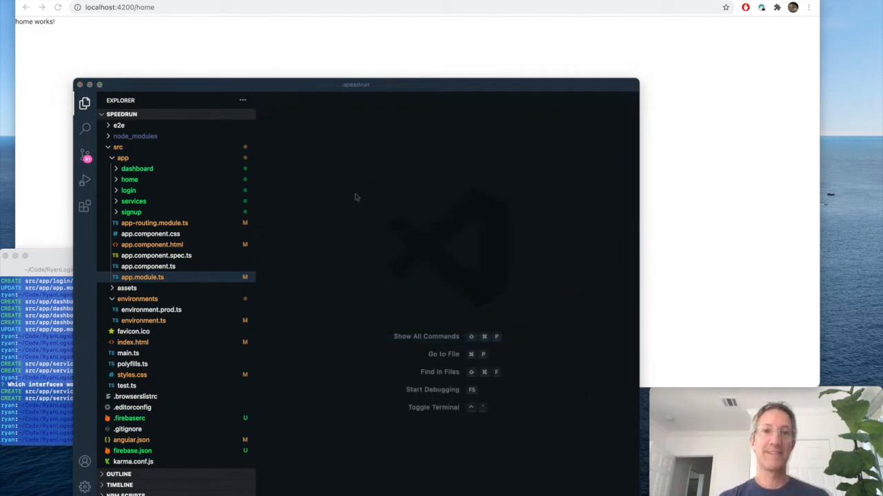
left_click(129, 179)
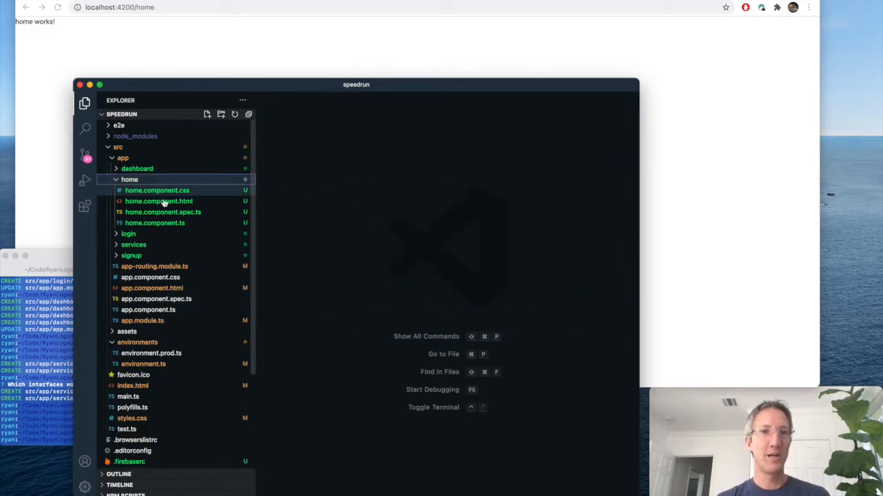
Step: Inject public afAuth: AngularFireAuth into home.component.ts and add logout() calling this.afAuth.signOut()
left_click(158, 202)
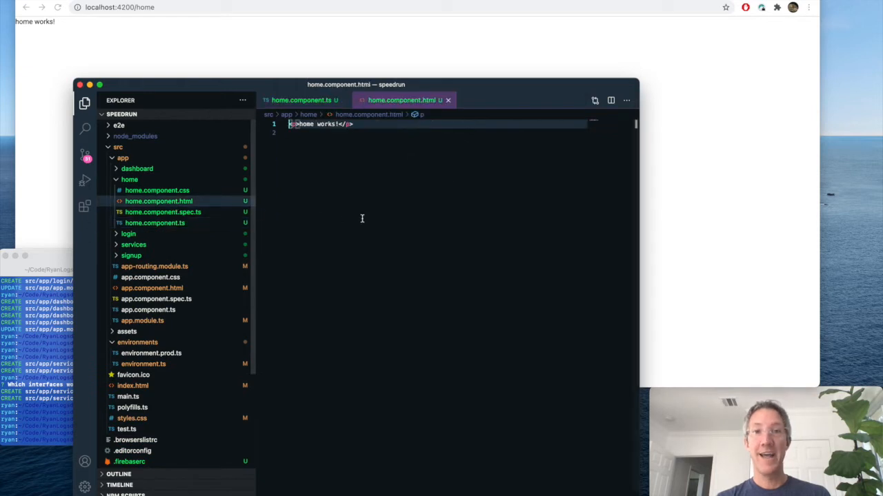
left_click(300, 99)
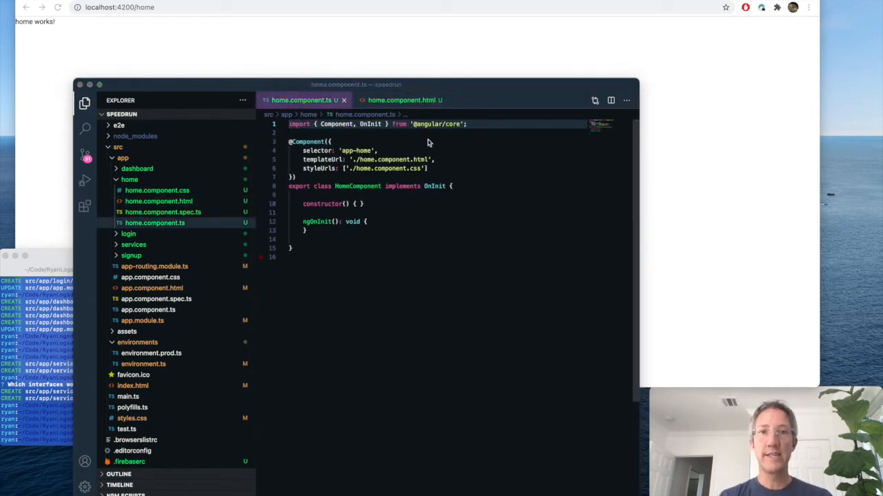
type("import { AngularFireAuth } from '@angular/fire/auth';")
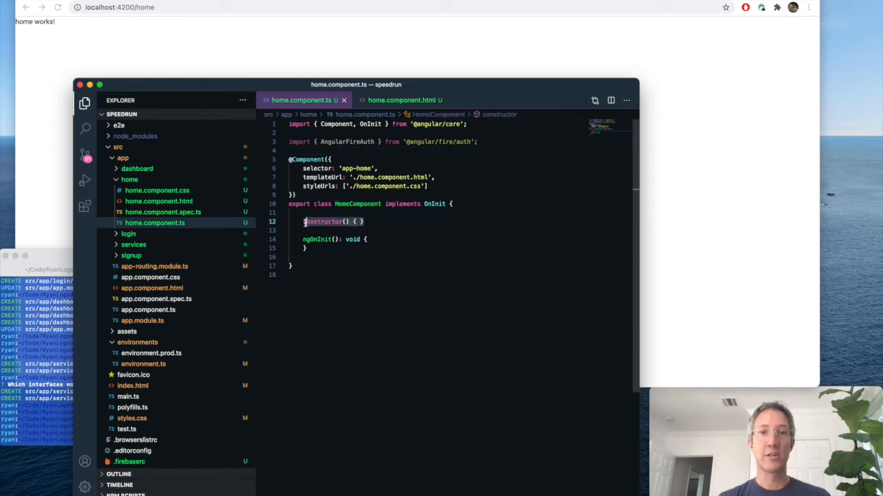
type("public afAuth: AngularFireAuth")
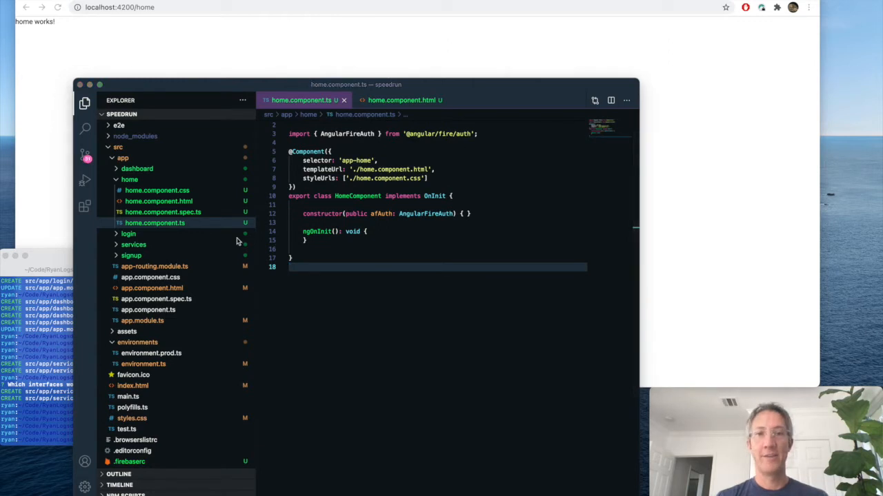
type("logout(): void {")
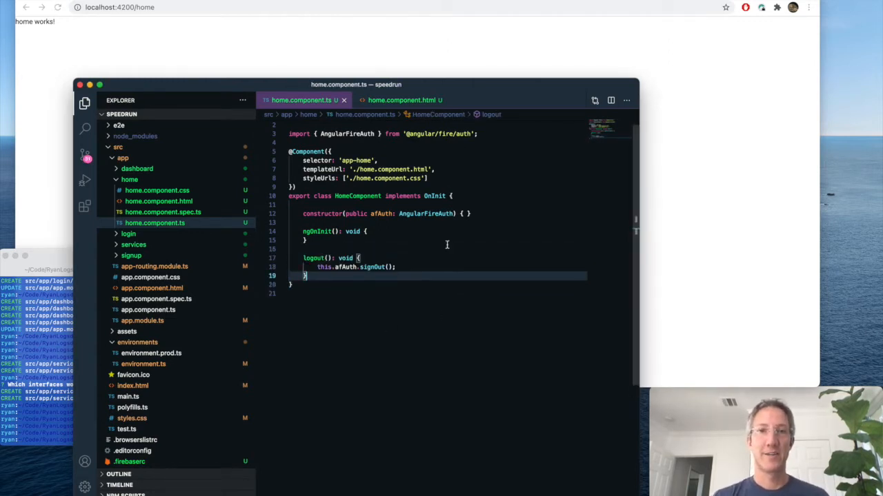
left_click(402, 99)
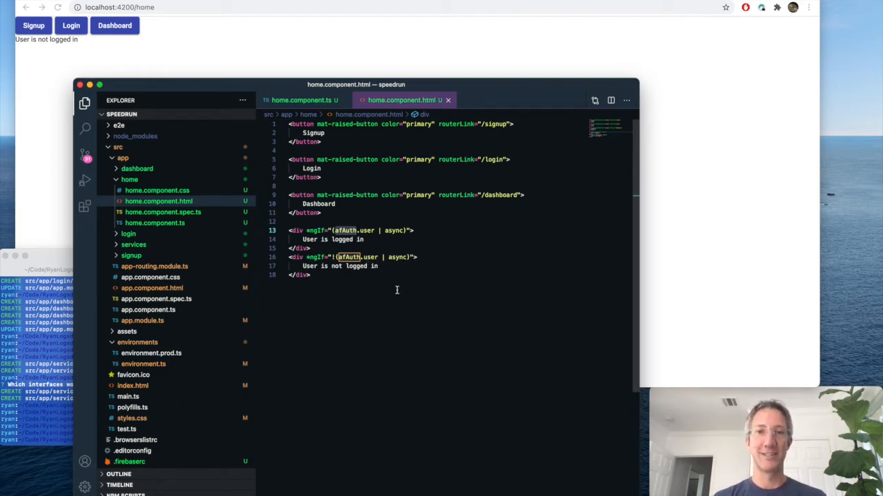
Step: Close the finished home.component.html template with its buttons and login-status message
left_click(364, 240)
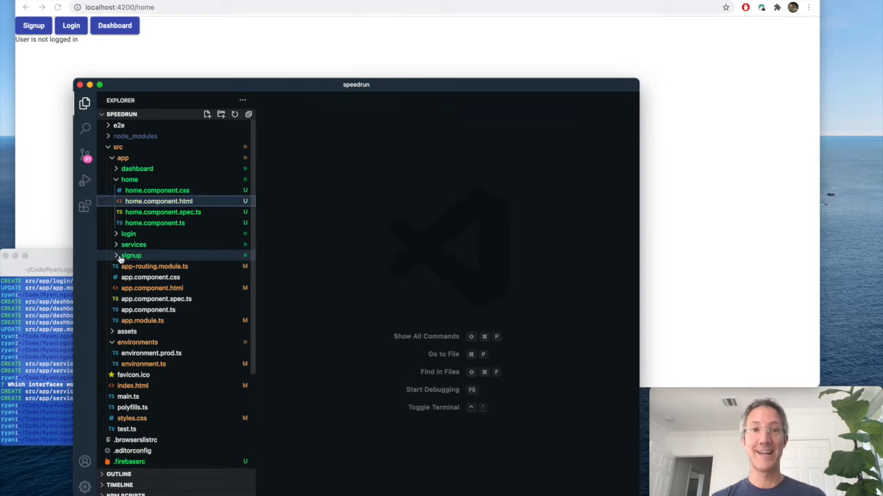
Step: Declare signupForm: FormGroup in signup.component.ts and add the signup() method after ngOnInit
left_click(130, 255)
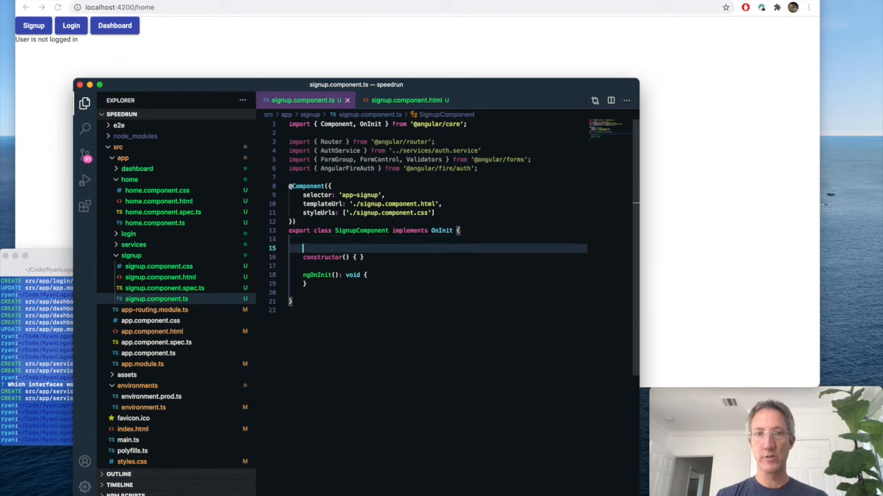
type("signupForm: FormGroup;")
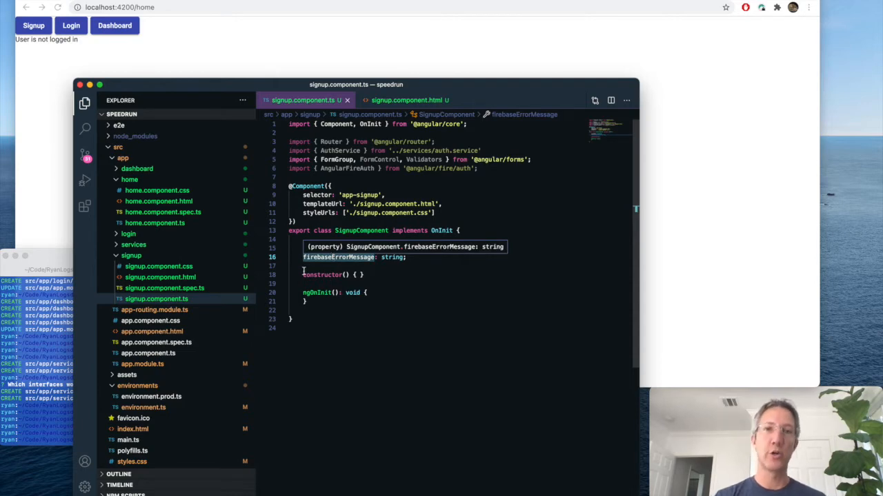
type("signupForm: FormGroup;")
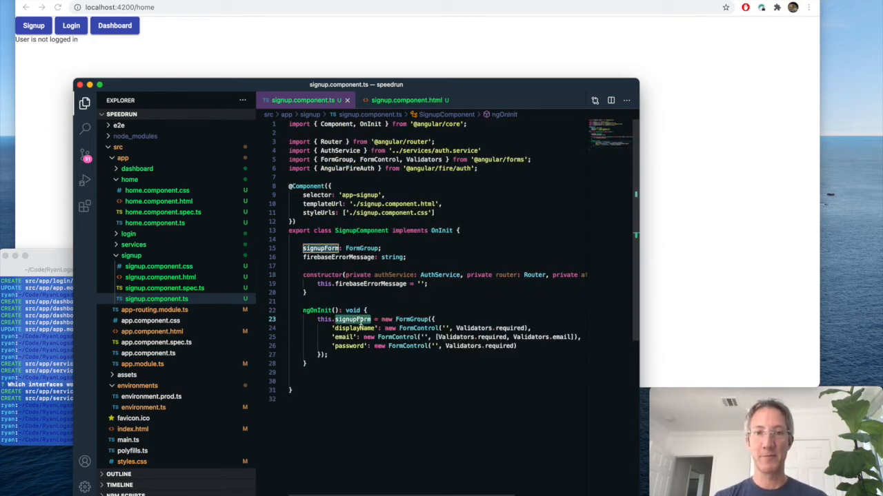
left_click(342, 336)
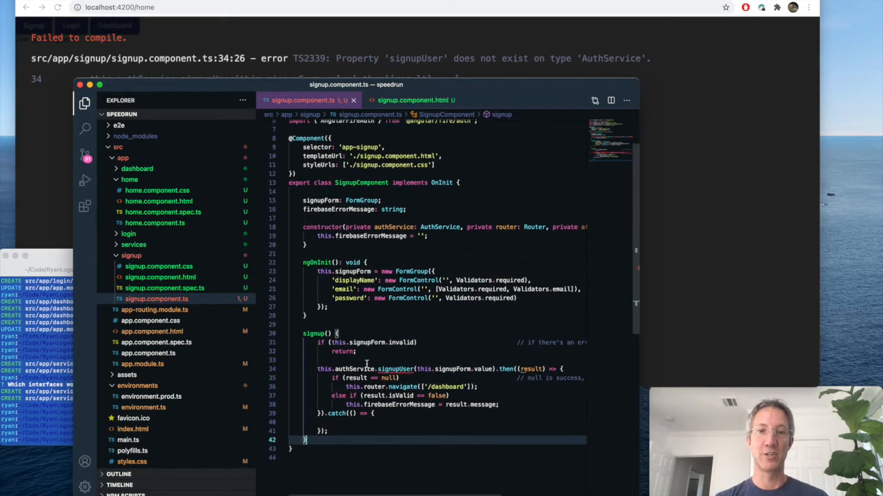
scroll("down", 3)
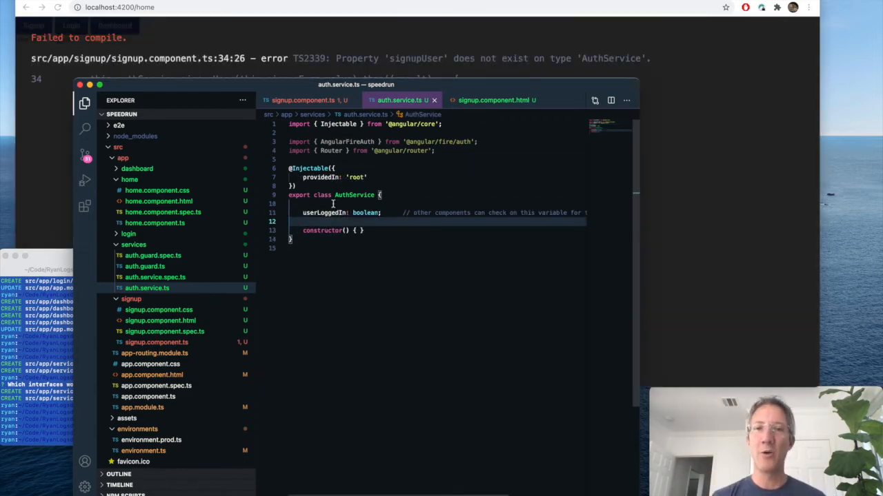
Step: Add signupUser and loginUser Firebase auth methods to auth.service.ts
double_click(324, 213)
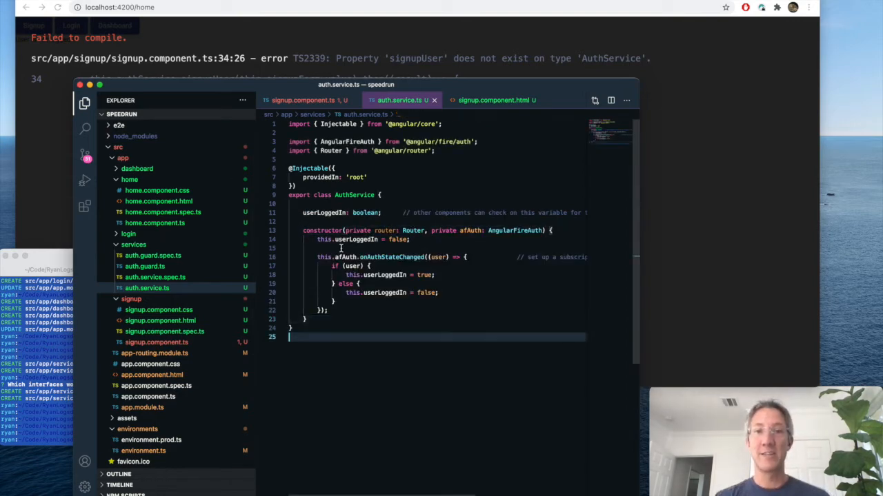
mouse_move(392, 258)
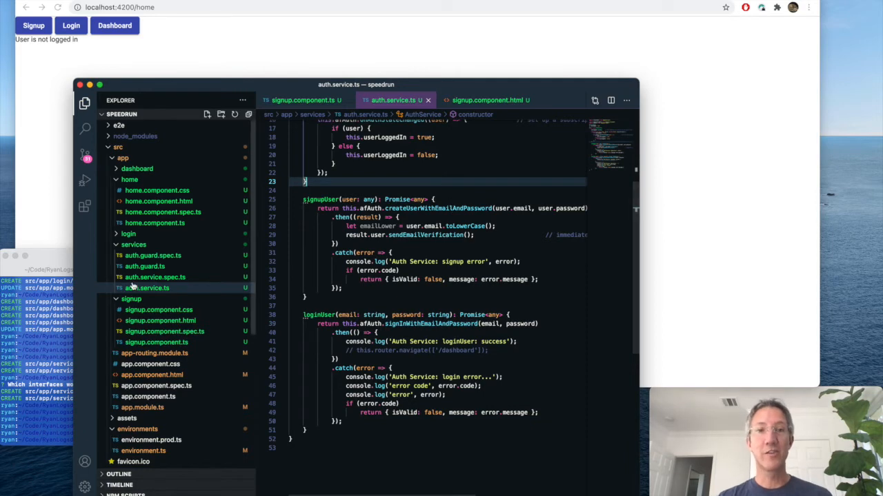
Step: Review canActivate in auth.guard.ts redirecting to /home, then close it and auth.service.ts
left_click(144, 266)
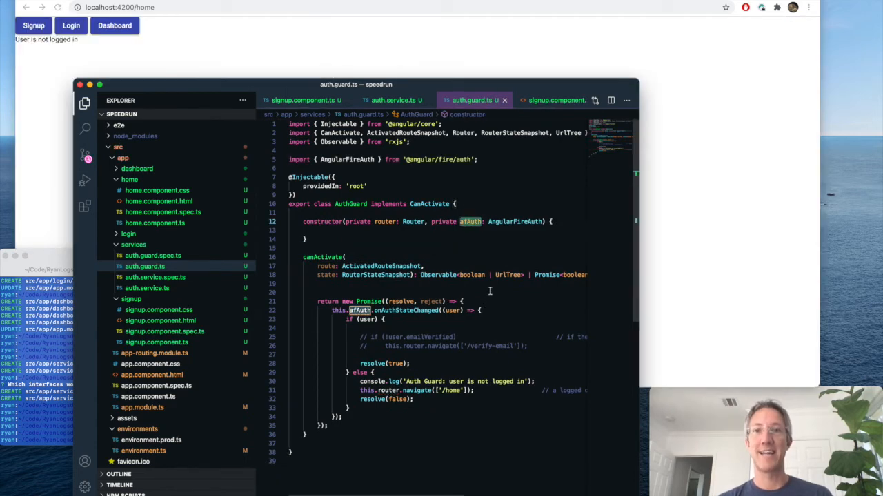
left_click(403, 99)
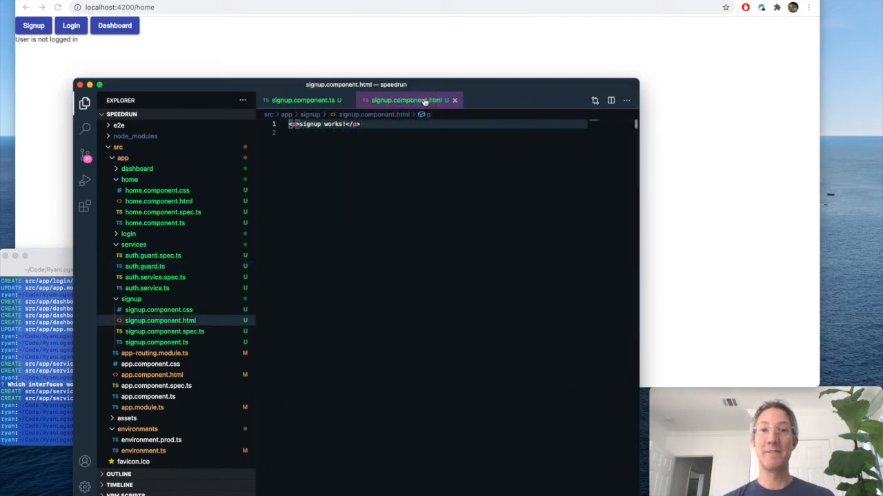
Step: Give signup.component.html a mat-card form with name, email, password and Signup button tied to signup()
left_click(33, 24)
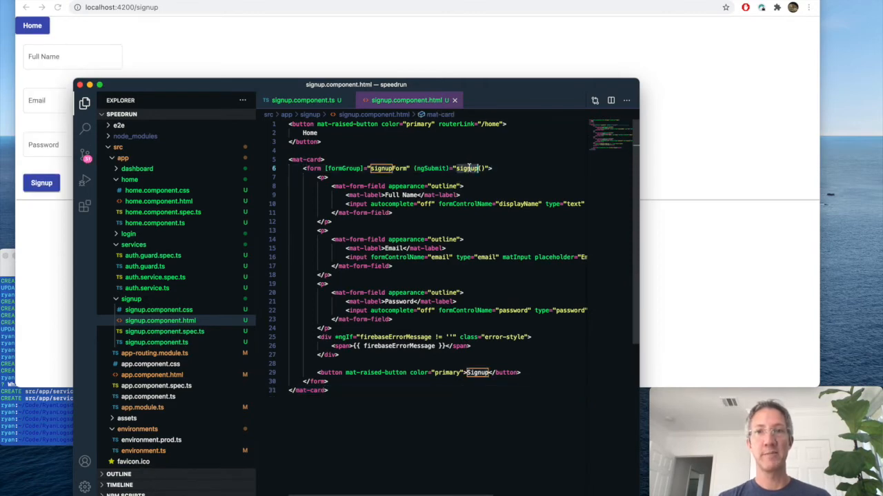
left_click(303, 100)
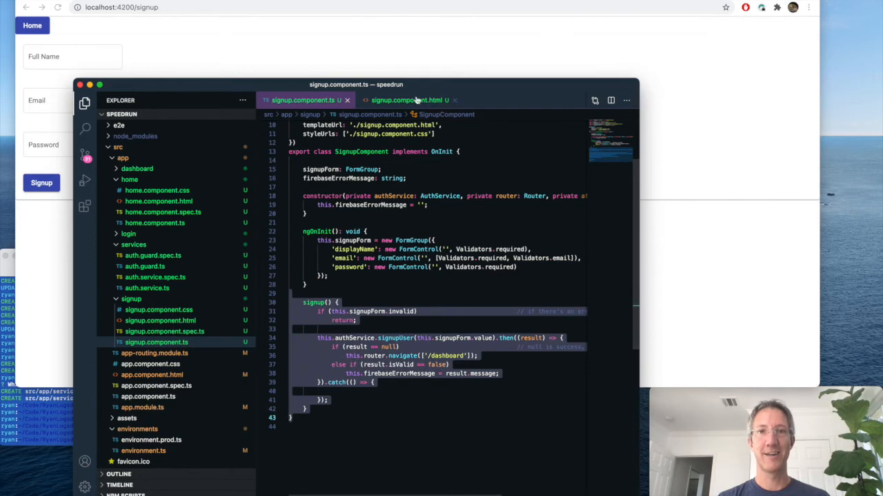
left_click(407, 99)
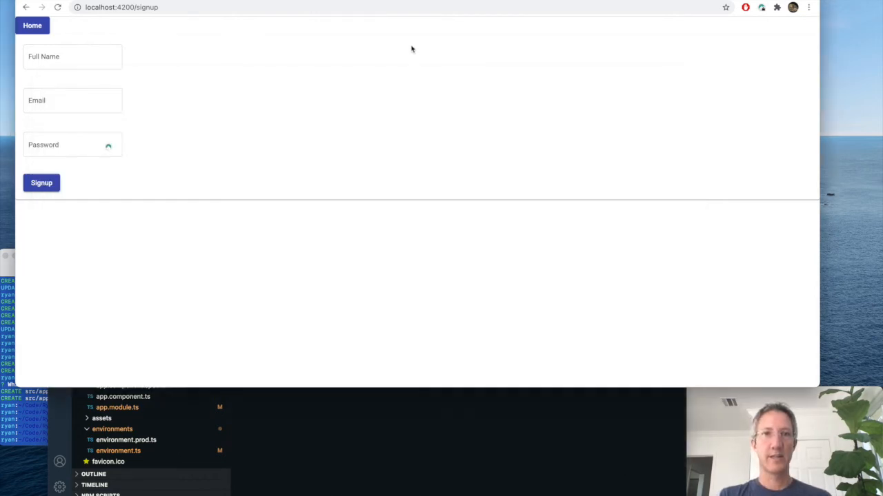
Step: Sign up a test user 'R' with email r@r and a password, then log out from the home page
type("R")
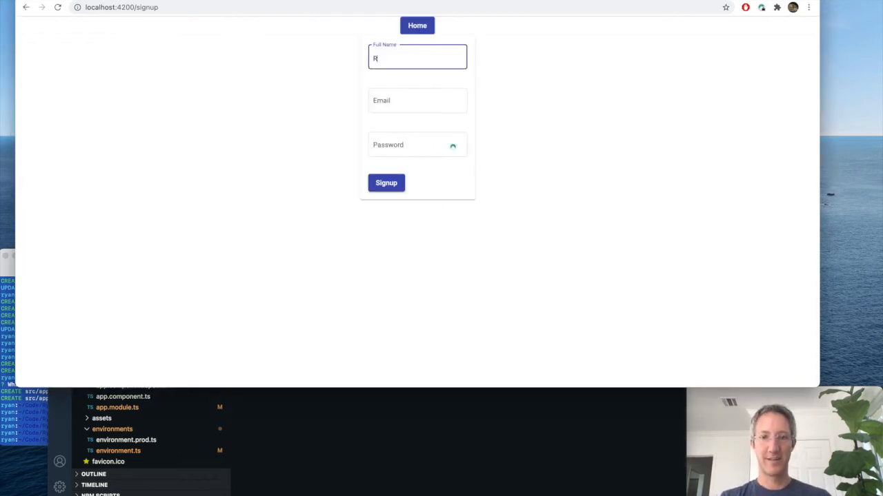
type("r@r")
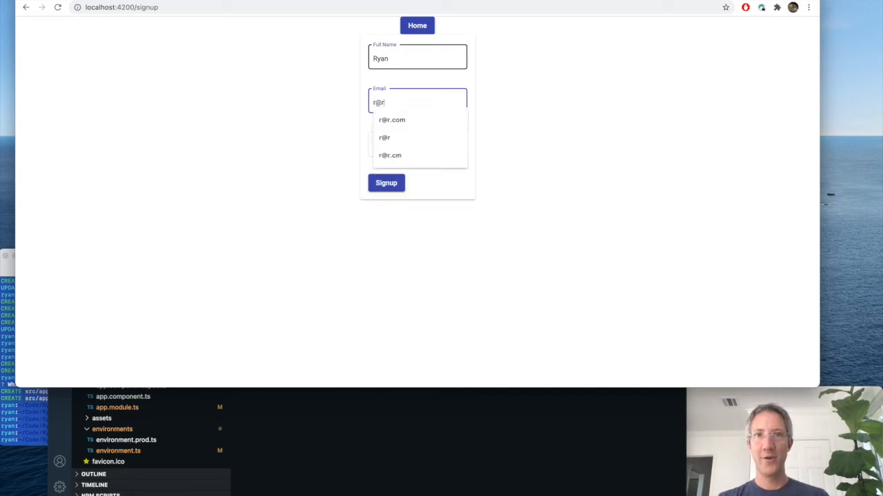
left_click(391, 118)
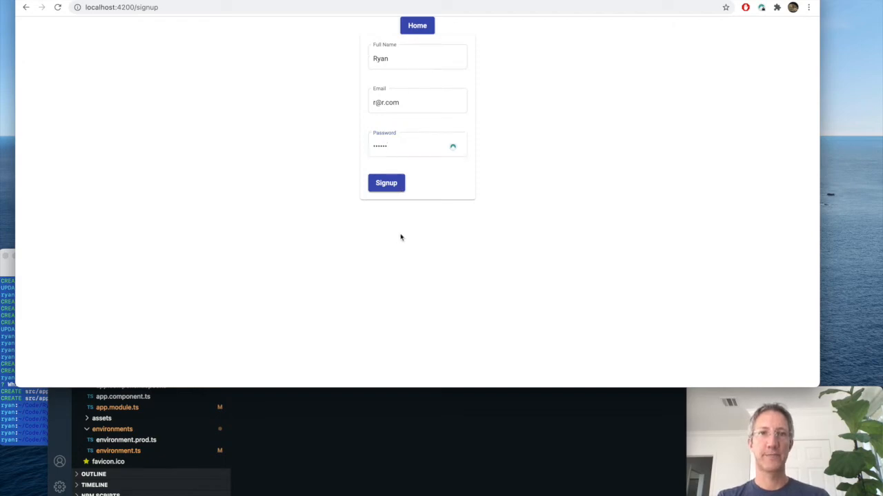
left_click(386, 182)
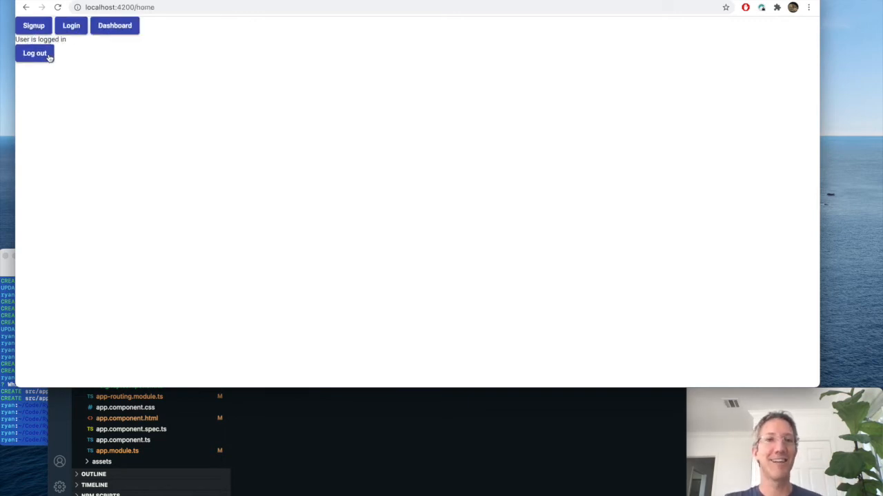
left_click(35, 52)
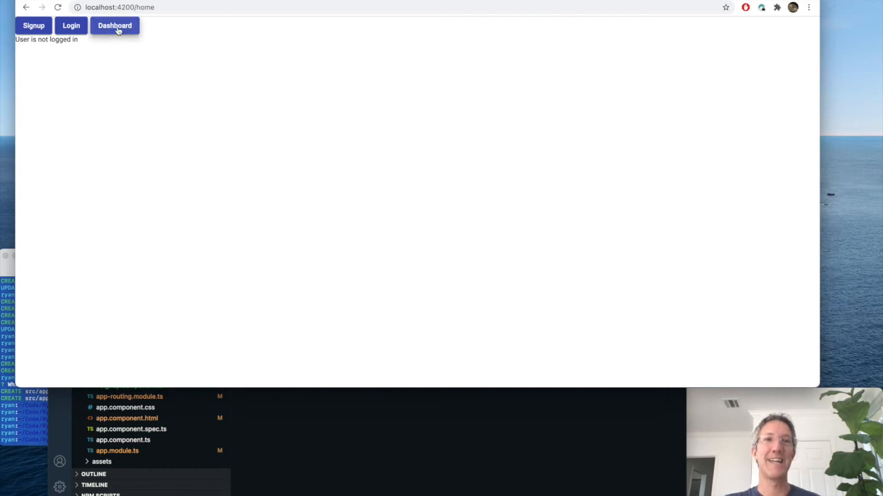
mouse_move(402, 444)
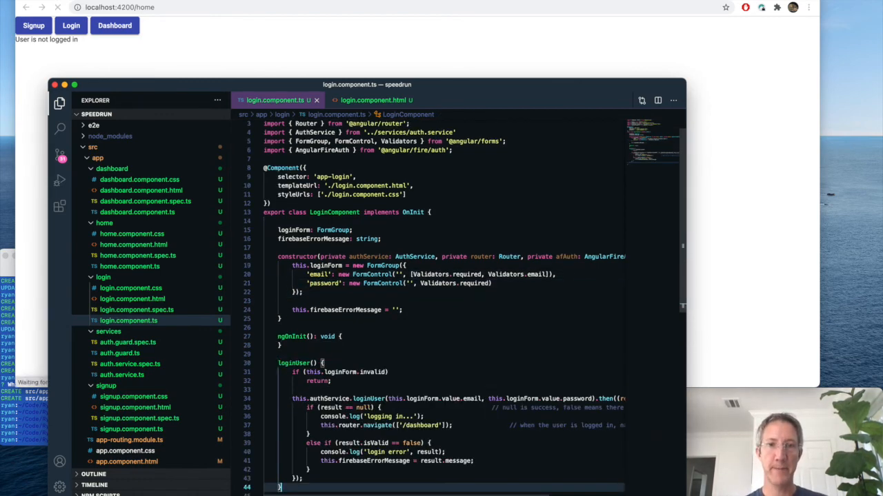
Step: Add loginUser() in login.component.ts calling authService.loginUser and navigating to /dashboard
double_click(293, 363)
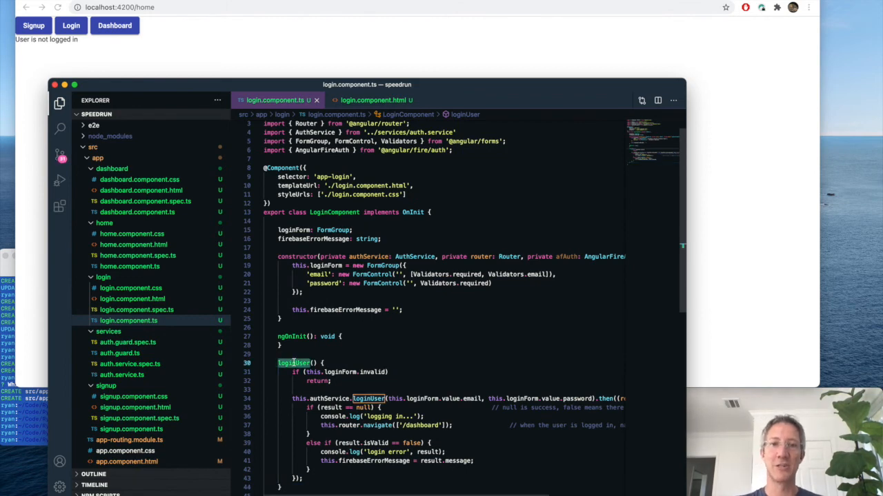
scroll("down", 3)
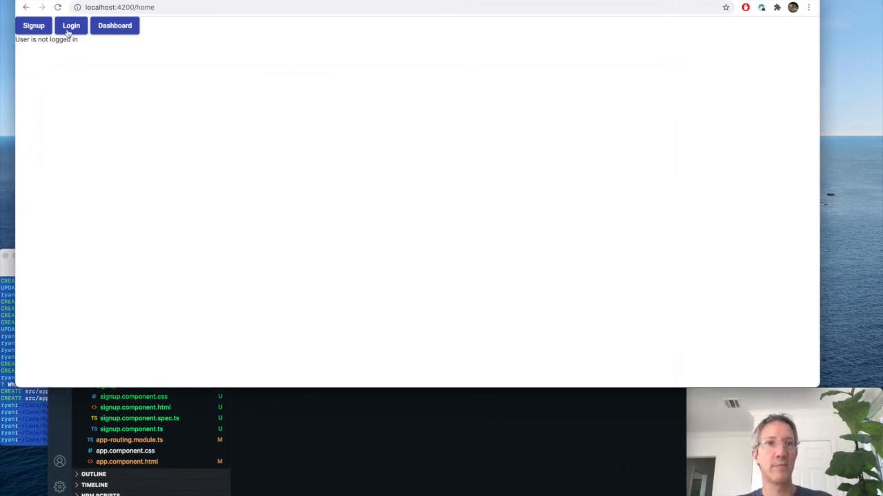
Step: Give login.component.html an email/password mat-card form with firebaseErrorMessage and Login button
left_click(70, 25)
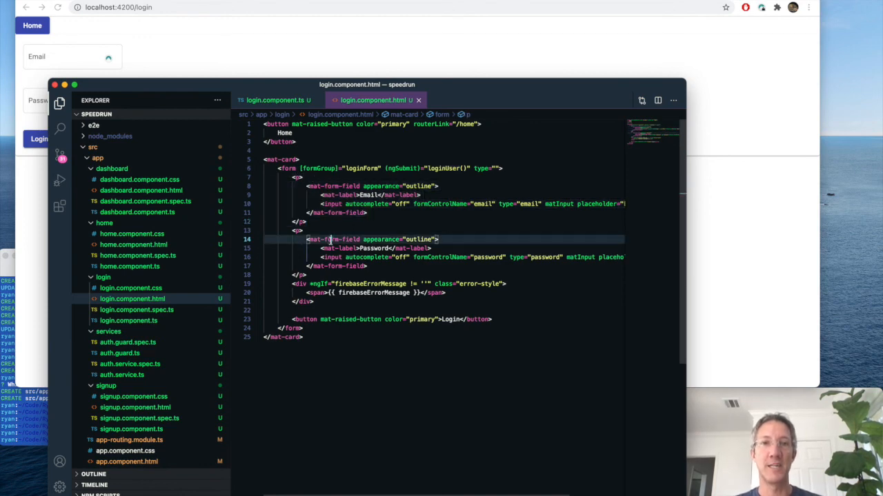
left_click(314, 300)
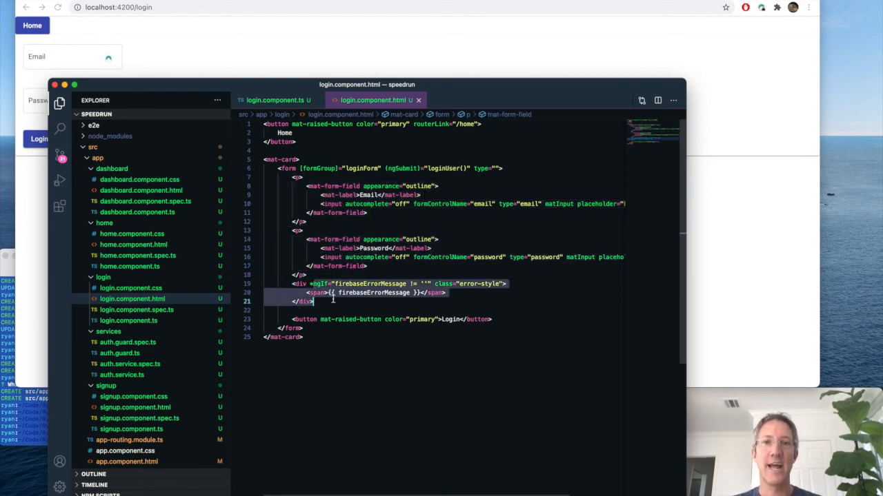
left_click(131, 288)
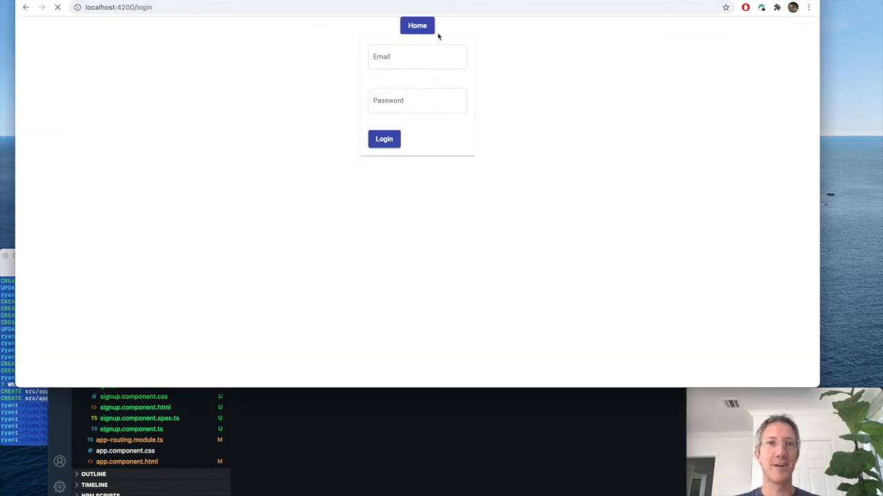
Step: Log in as r@r with the password, see 'User is logged in', then log out again
type("r@")
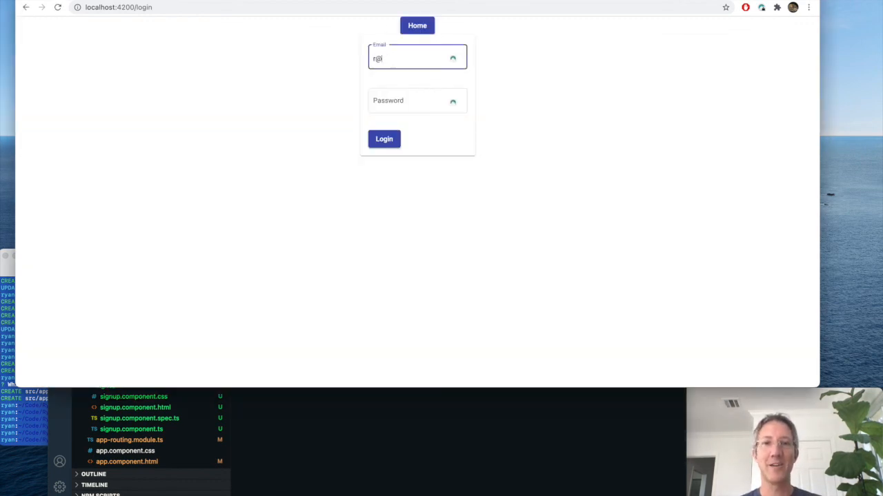
type("•••")
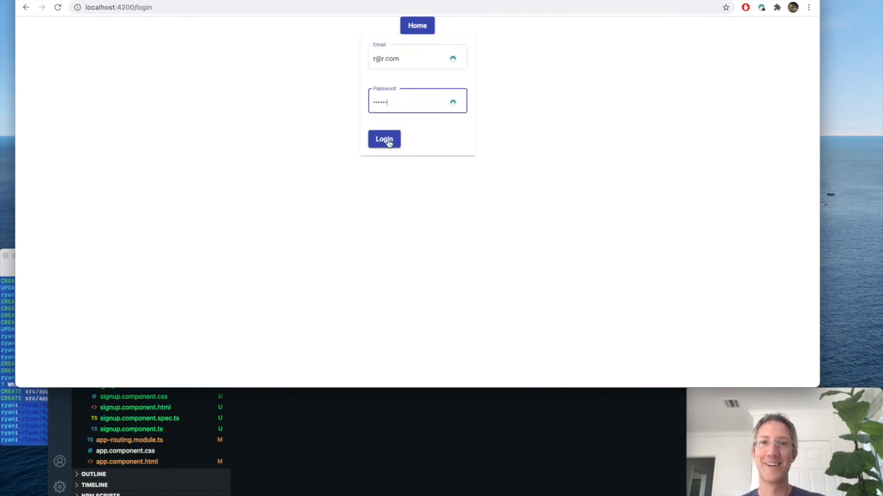
left_click(384, 138)
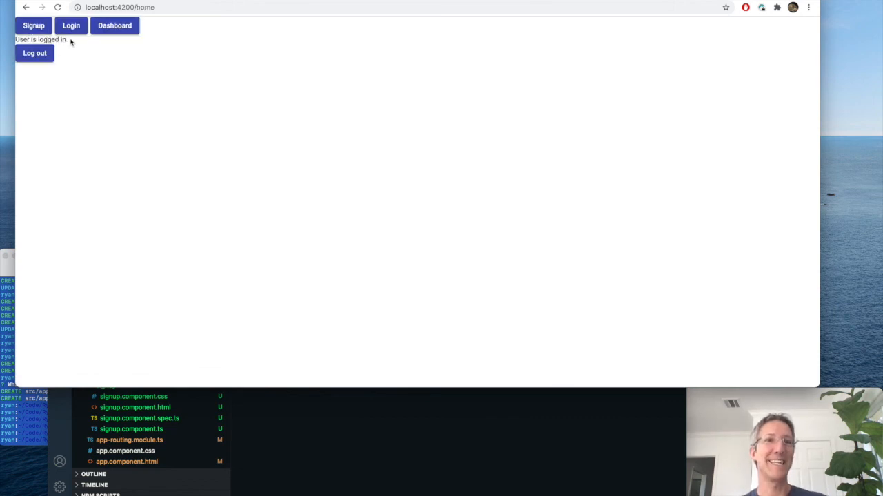
left_click(35, 52)
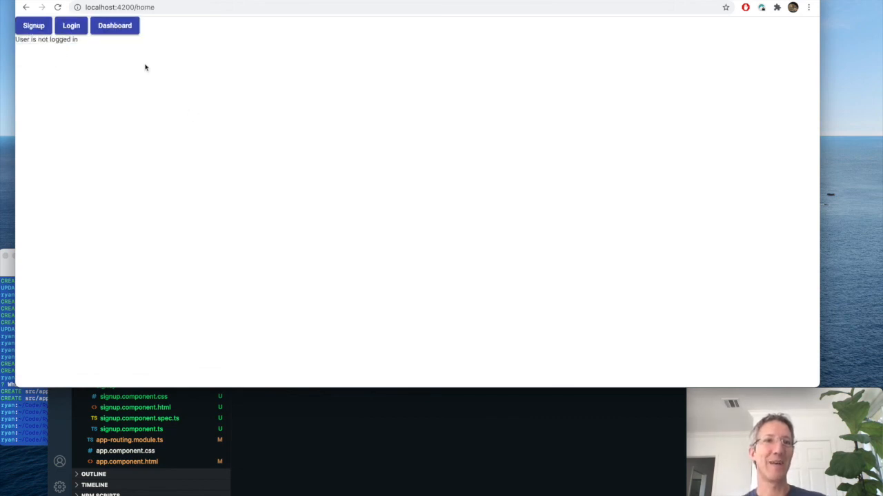
mouse_move(138, 93)
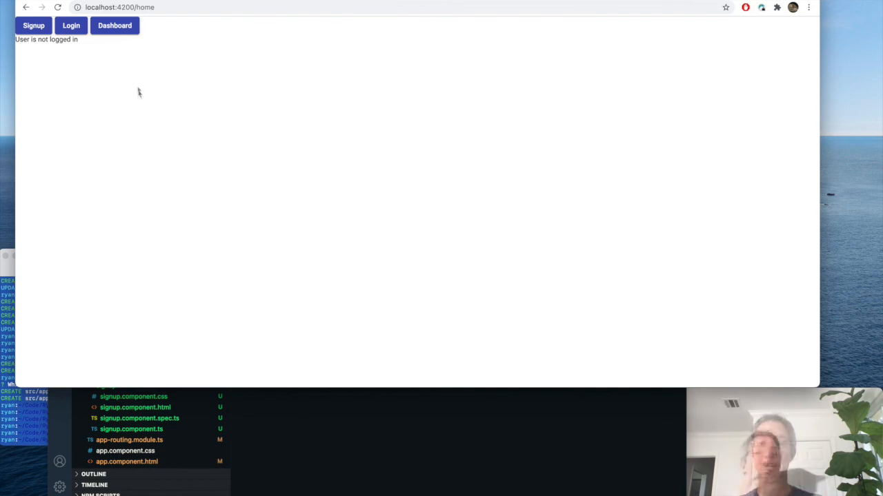